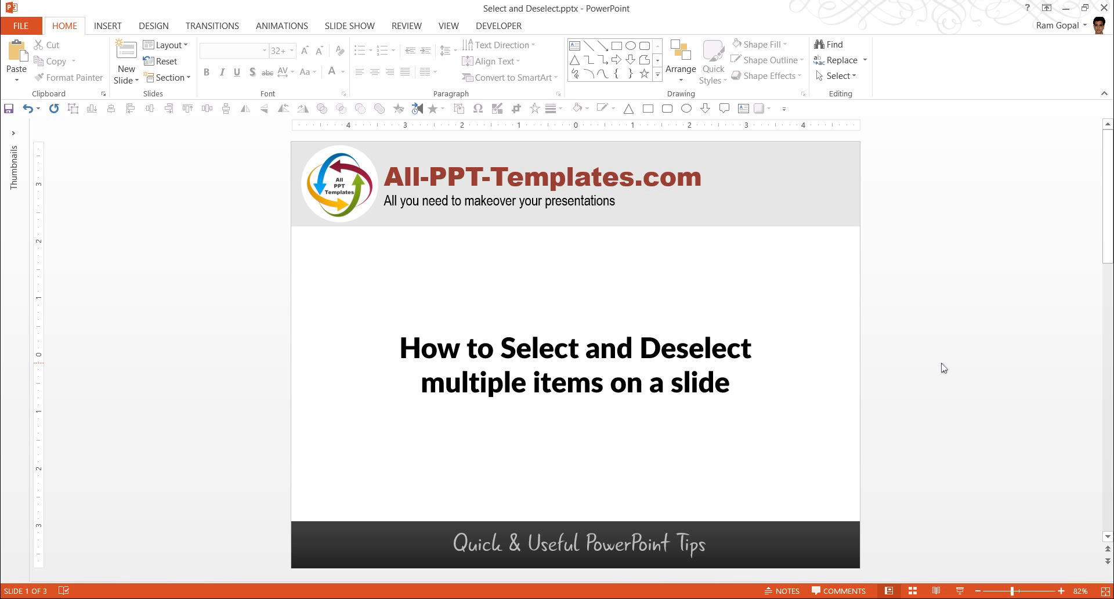
mouse_move(881, 376)
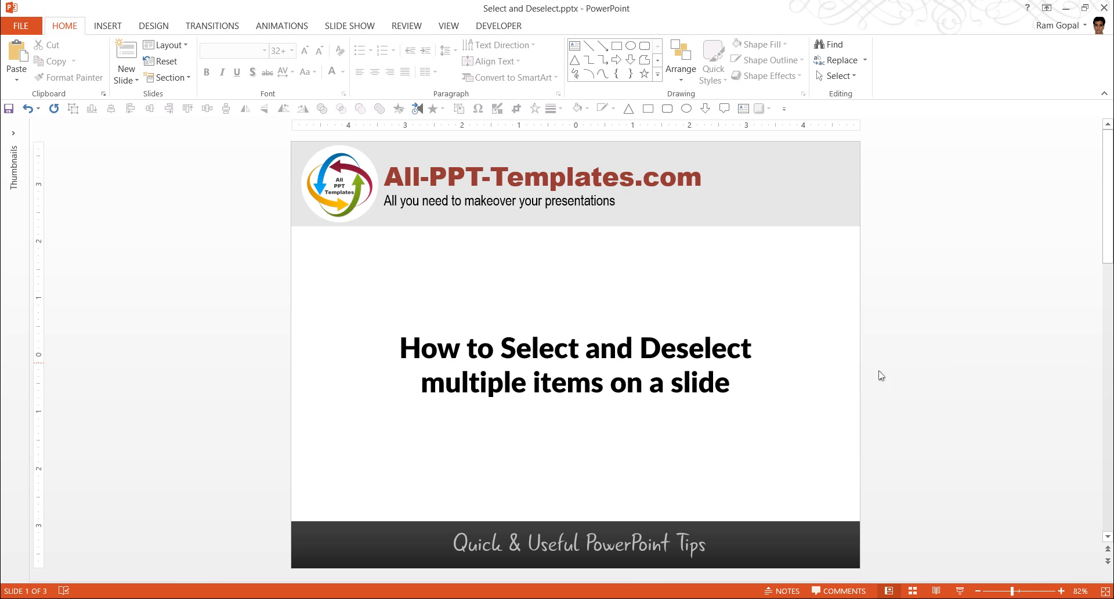
mouse_move(767, 558)
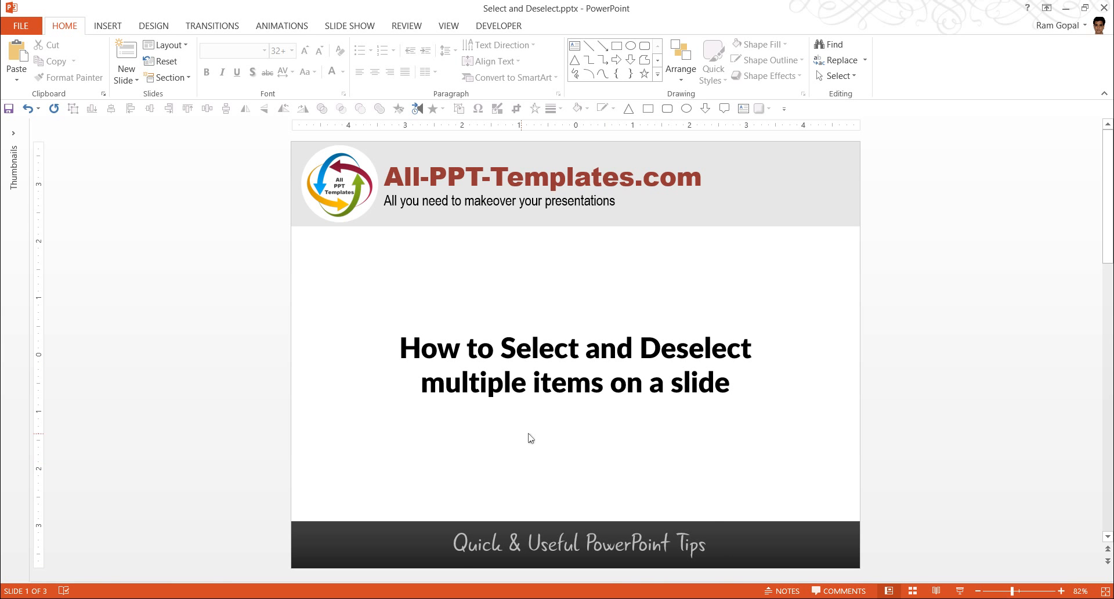
mouse_move(744, 440)
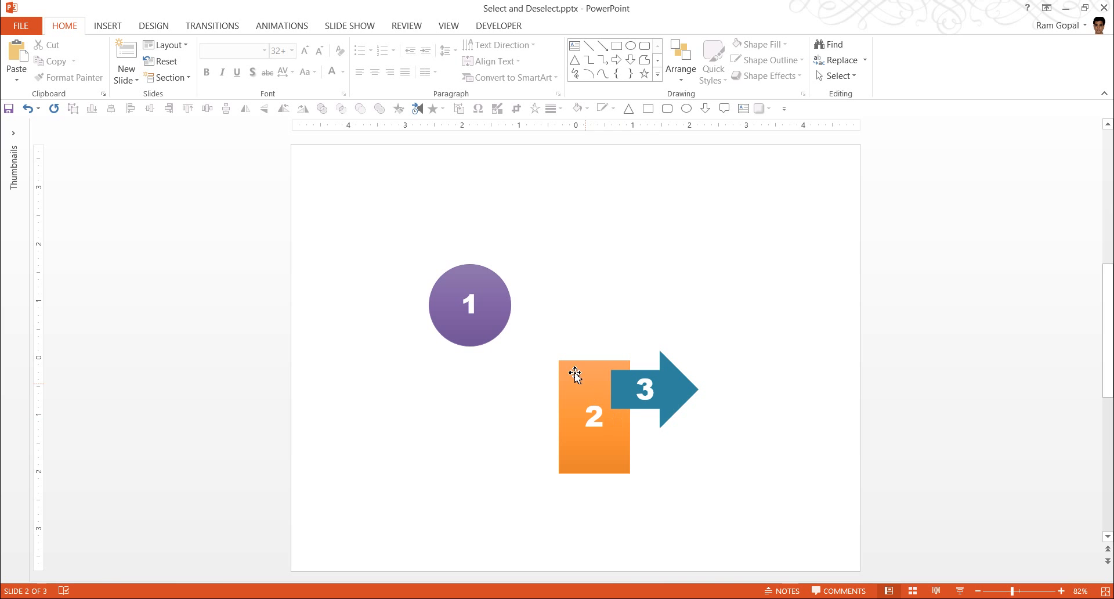
mouse_move(657, 449)
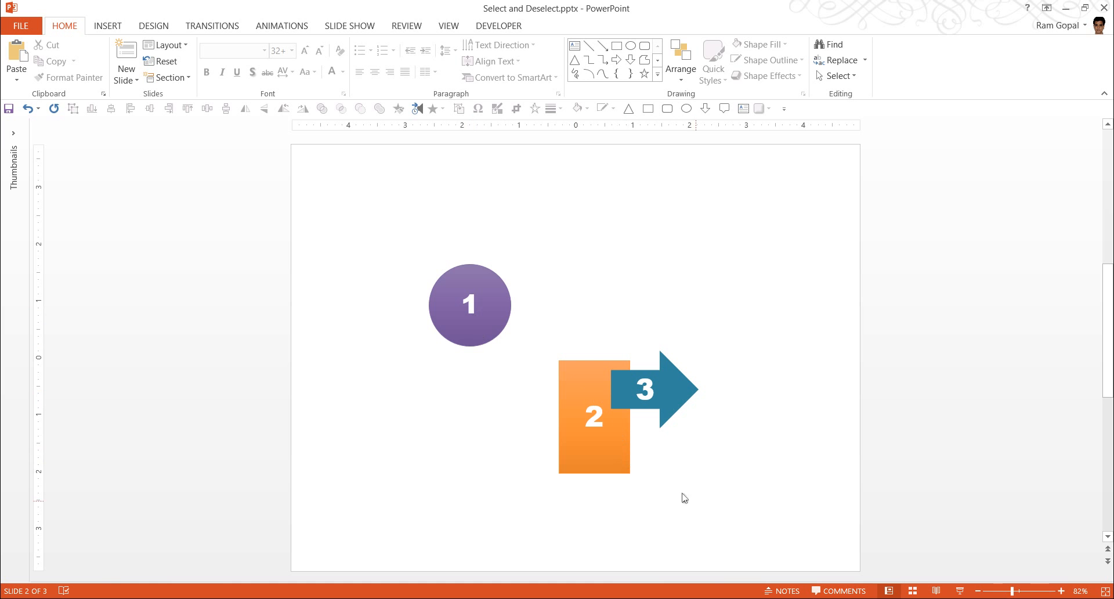
mouse_move(706, 510)
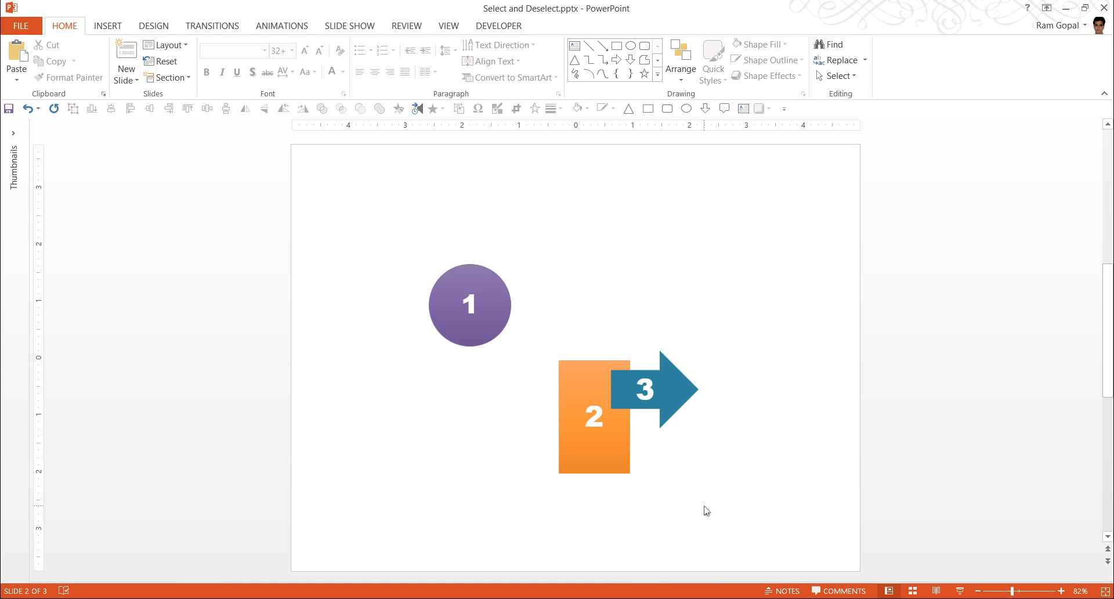
mouse_move(503, 308)
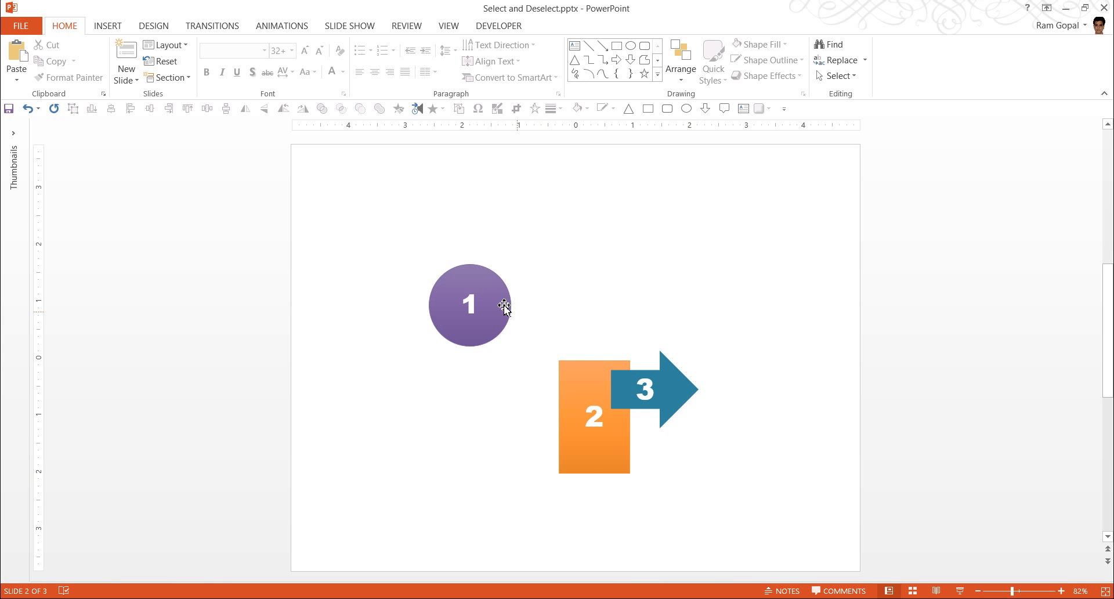
Select circle 1 on slide 2, then clear the selection by clicking empty slide space
left_click(595, 412)
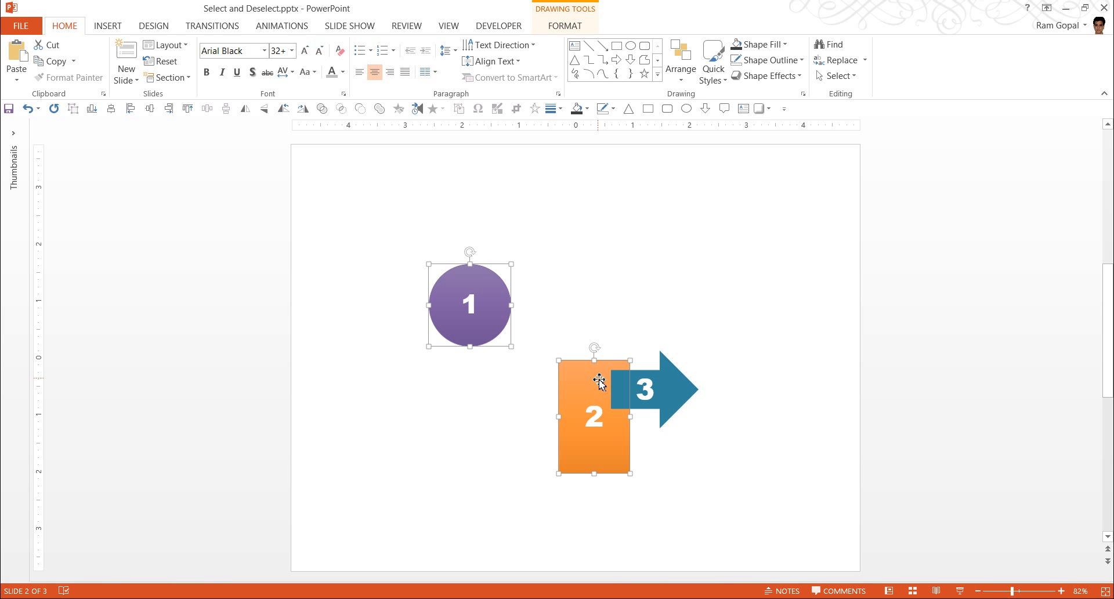
mouse_move(535, 359)
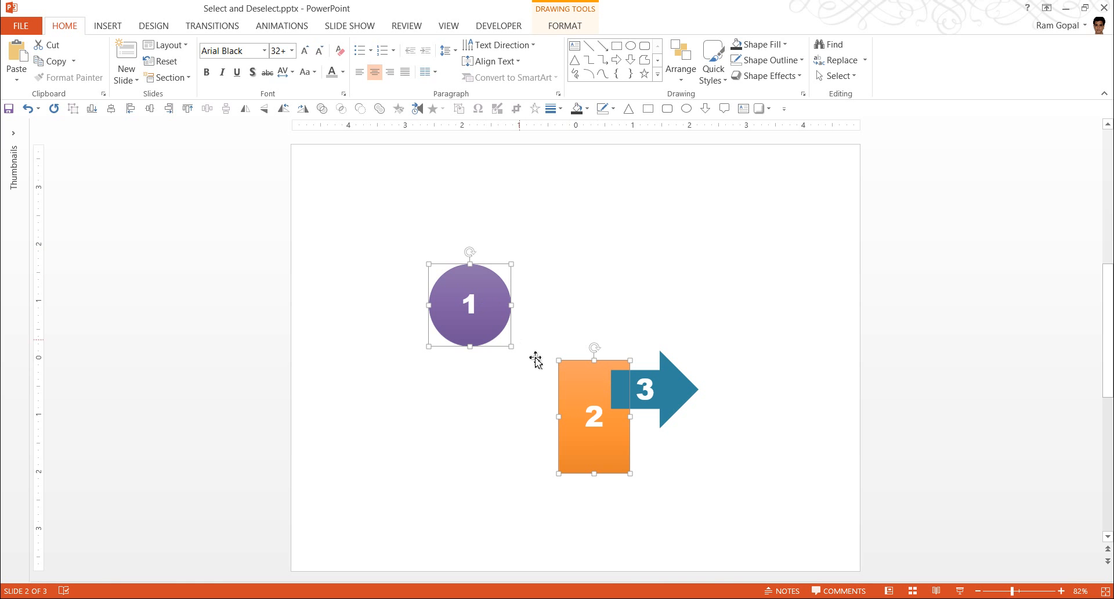
left_click(694, 489)
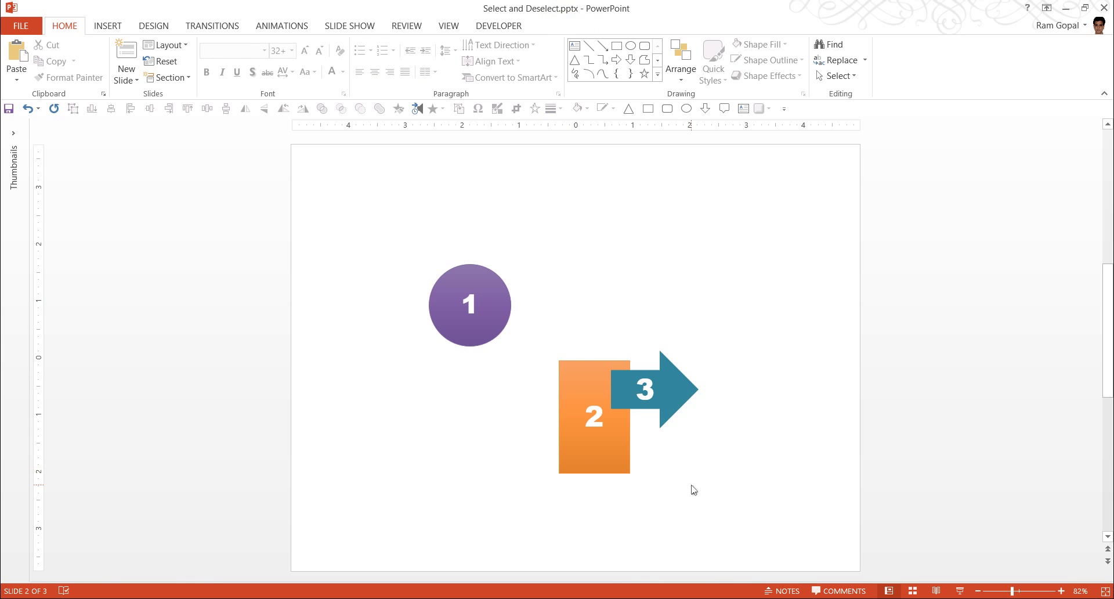
mouse_move(675, 503)
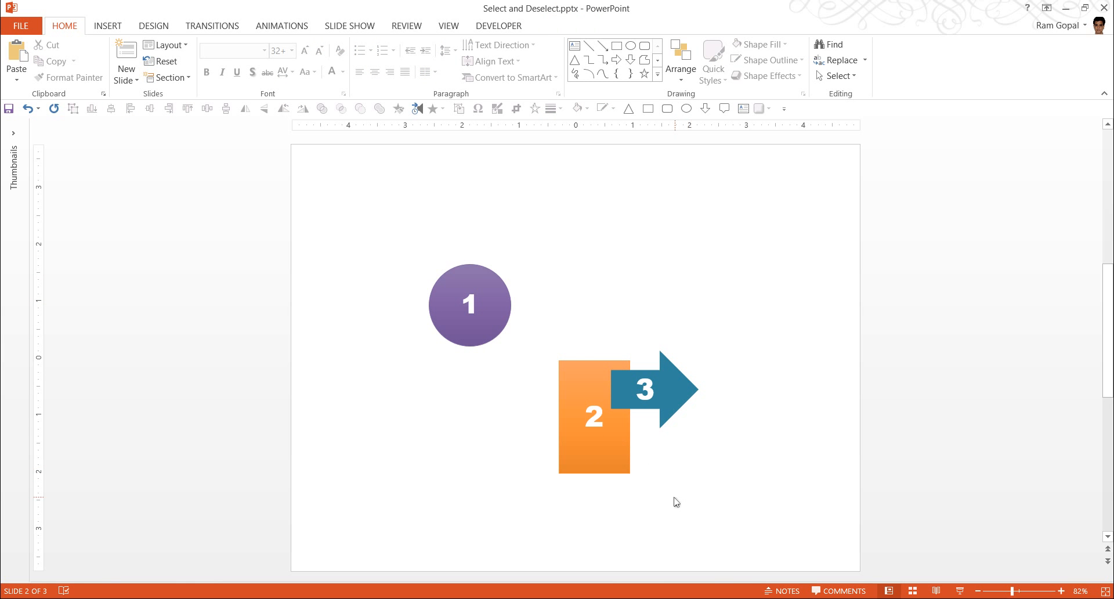
mouse_move(662, 501)
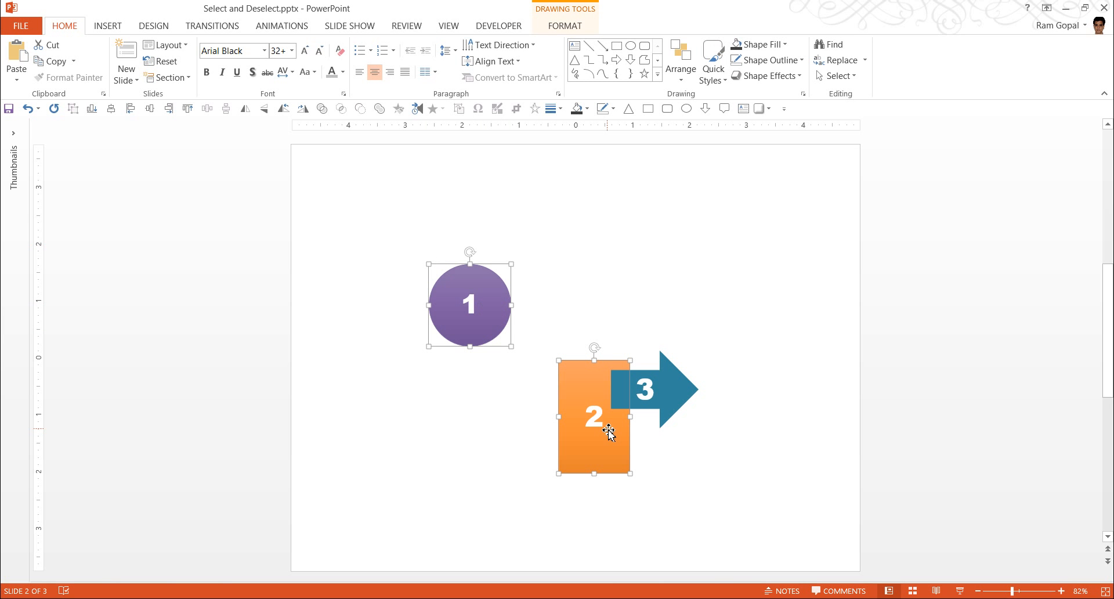
mouse_move(760, 488)
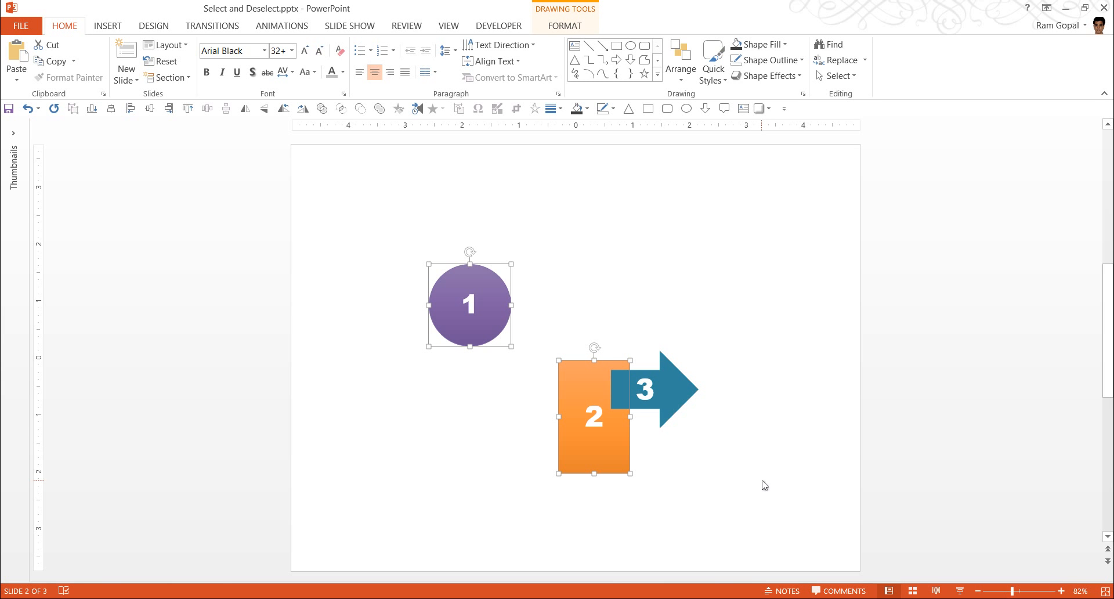
mouse_move(710, 490)
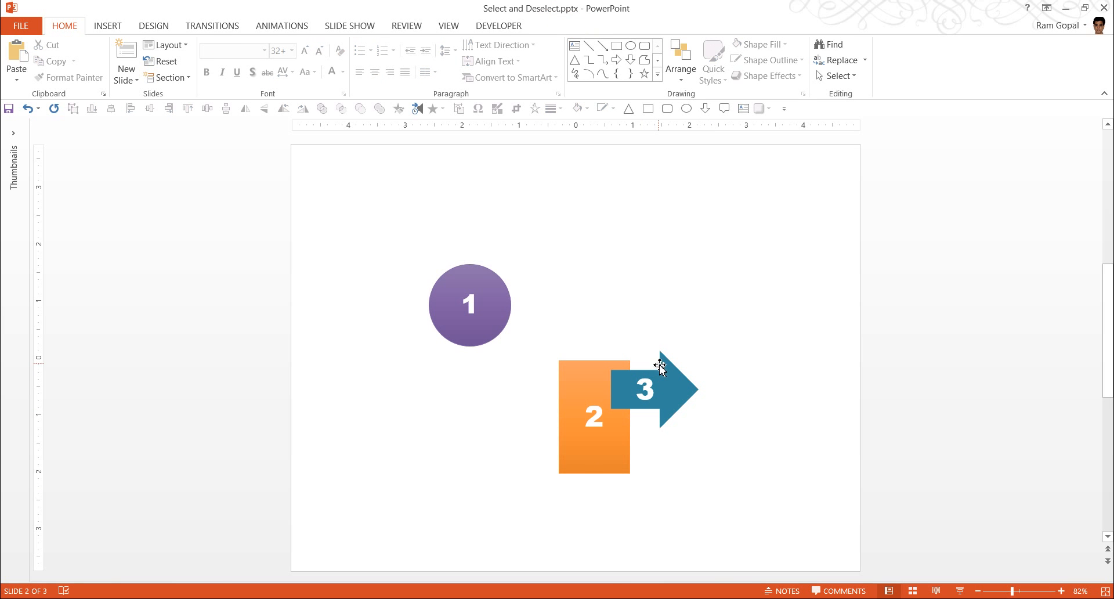
mouse_move(670, 397)
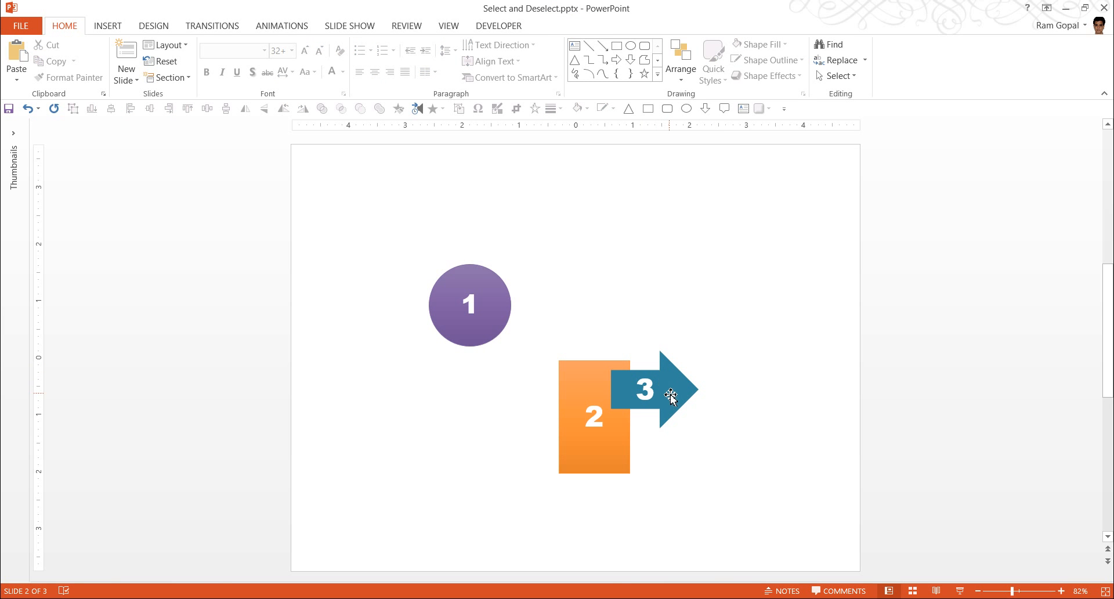
mouse_move(689, 418)
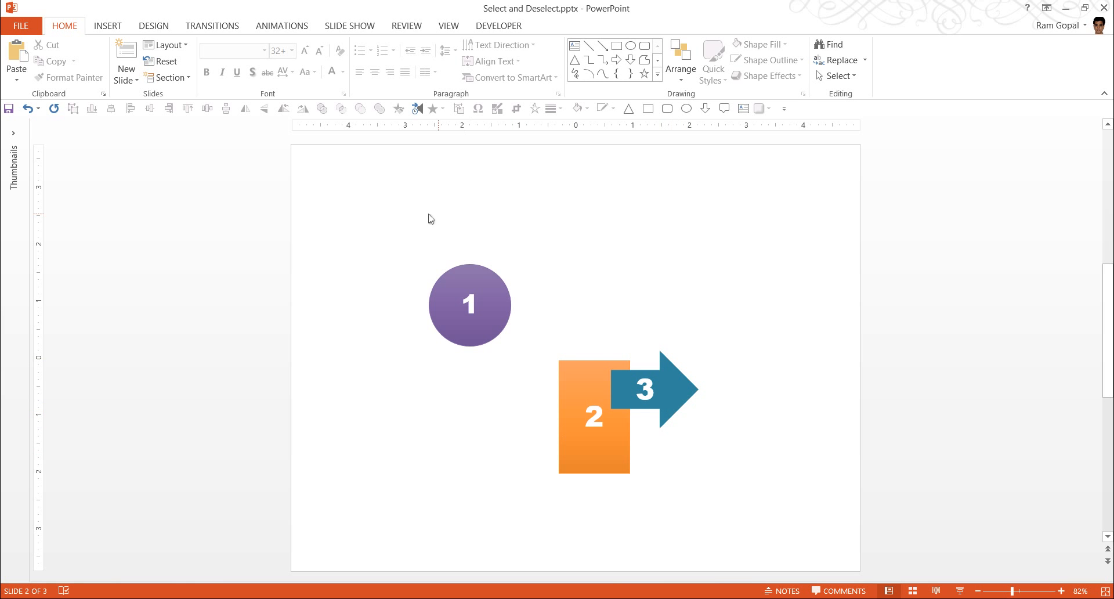
mouse_move(648, 504)
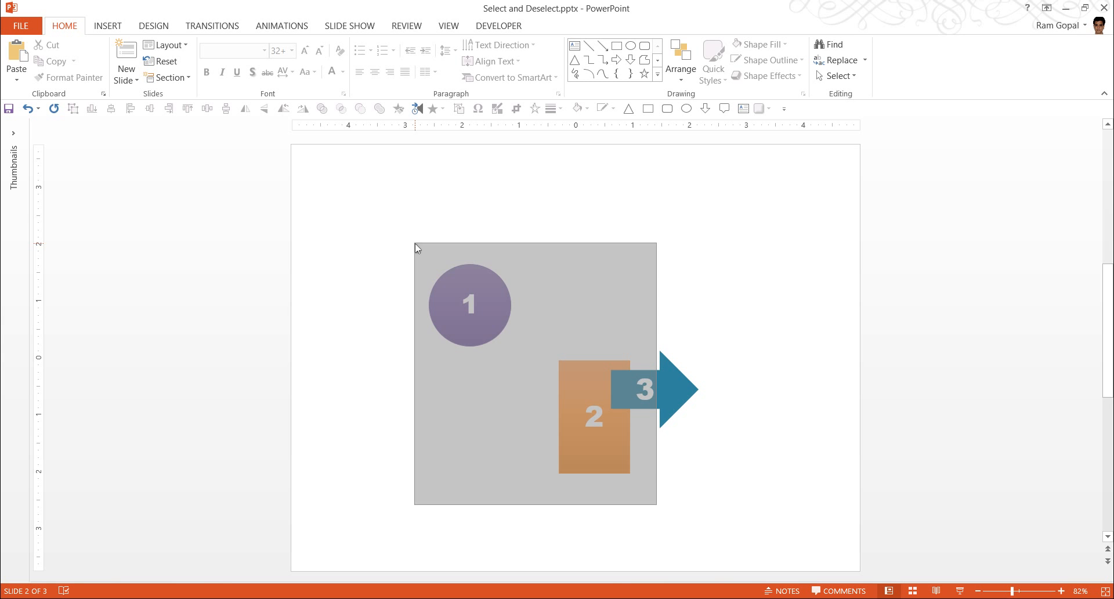
key("Delete")
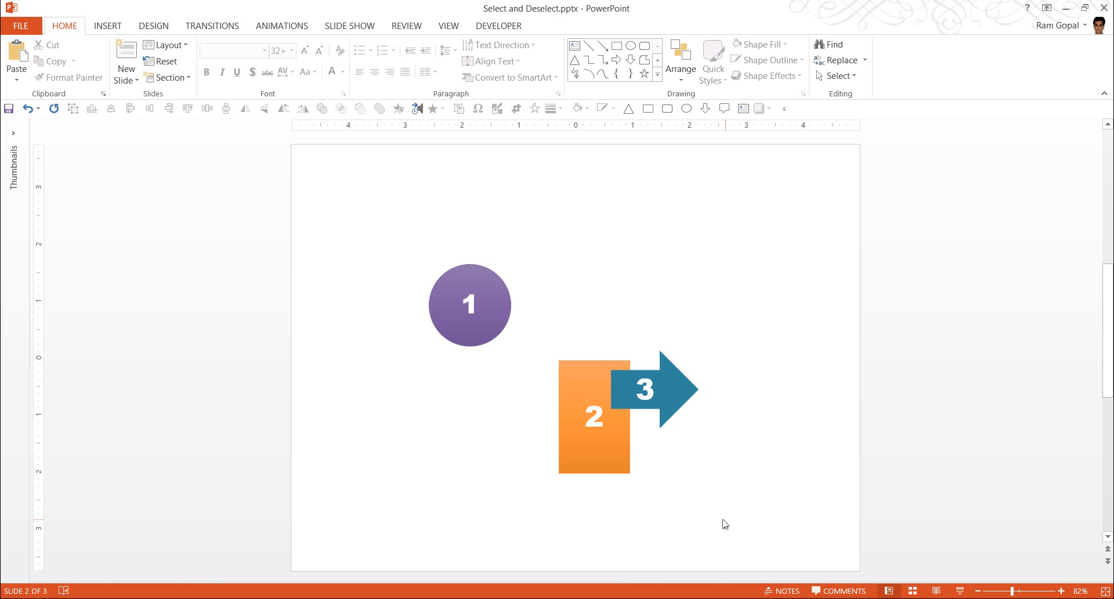
mouse_move(706, 509)
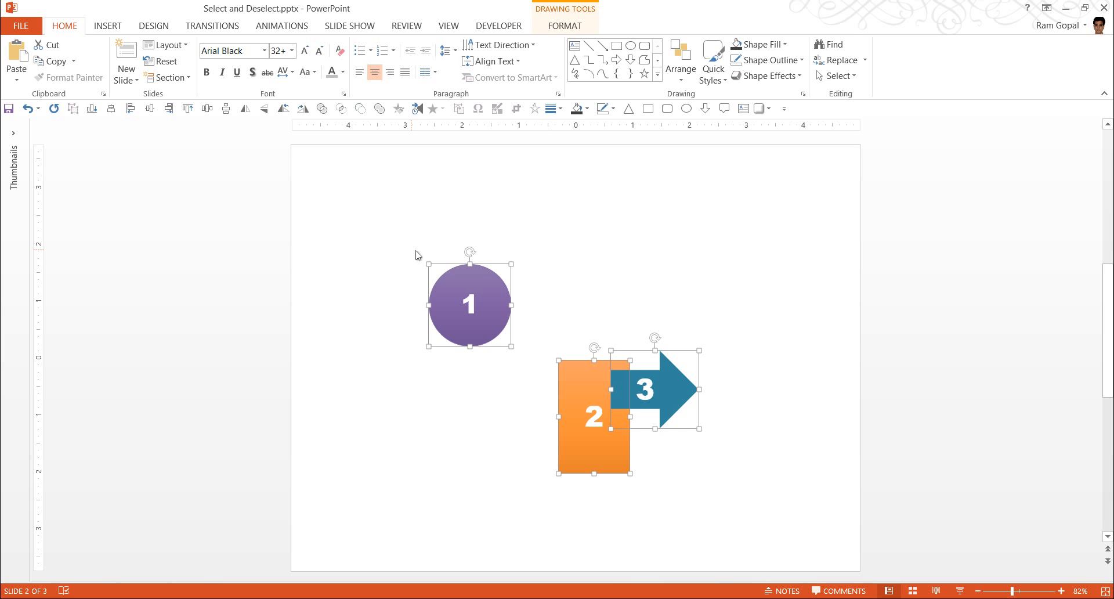
mouse_move(824, 435)
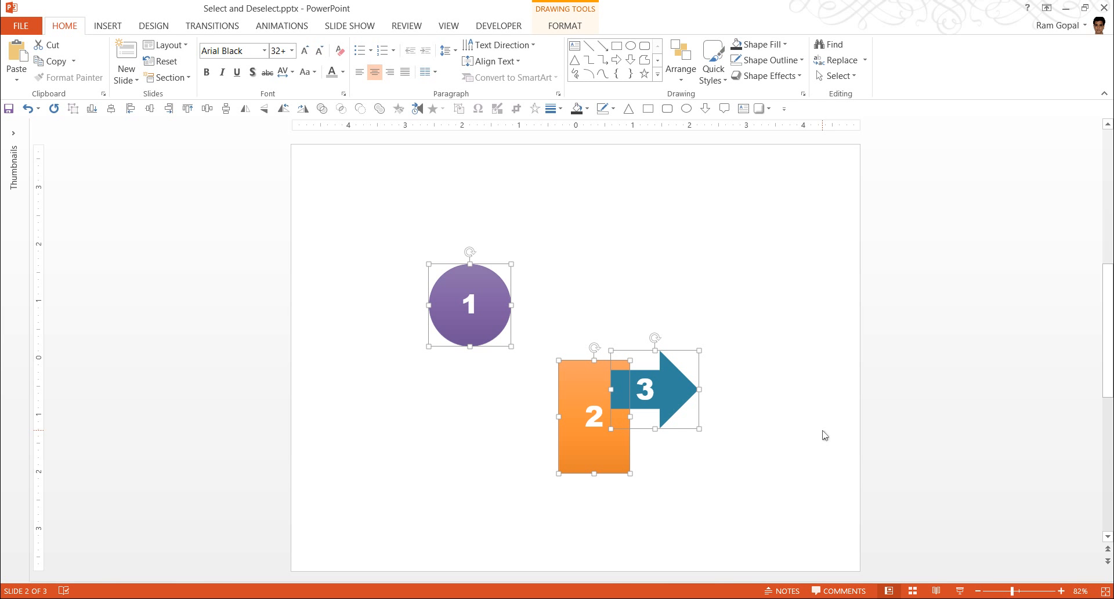
mouse_move(487, 323)
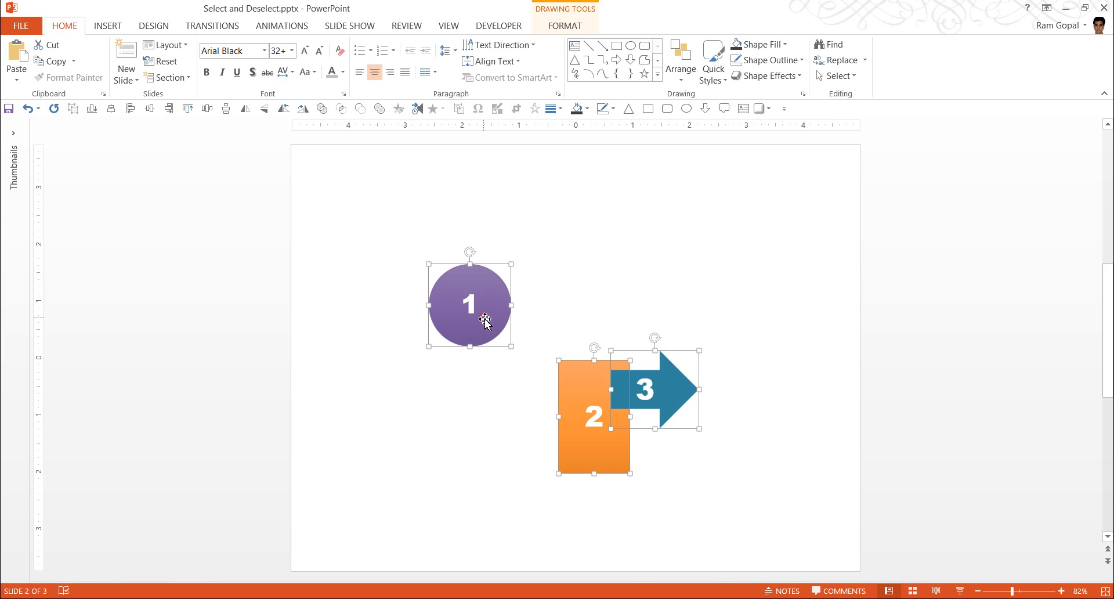
mouse_move(915, 418)
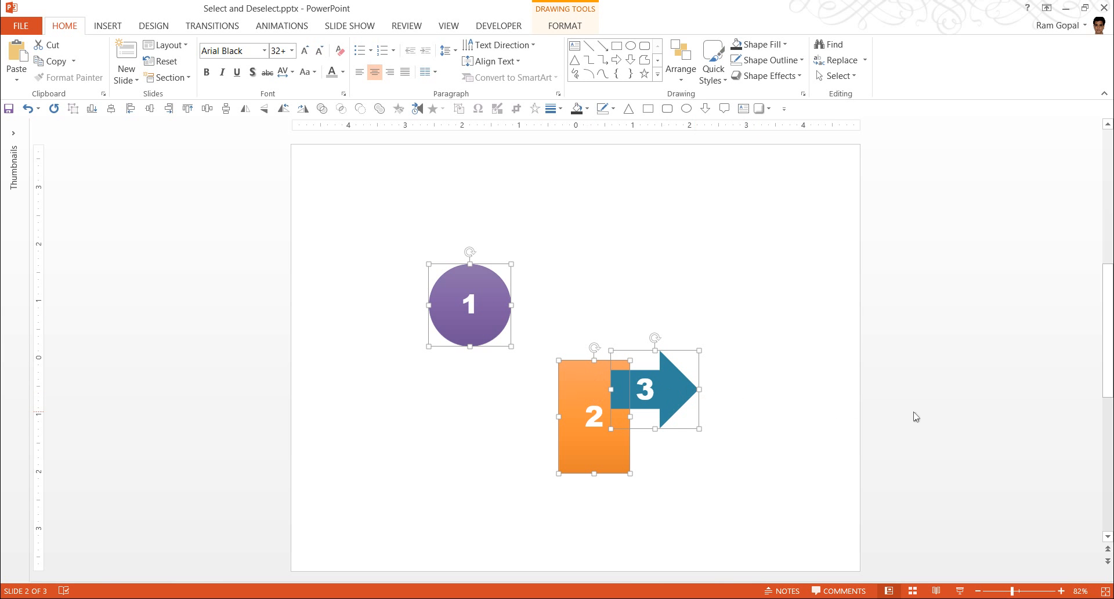
mouse_move(812, 485)
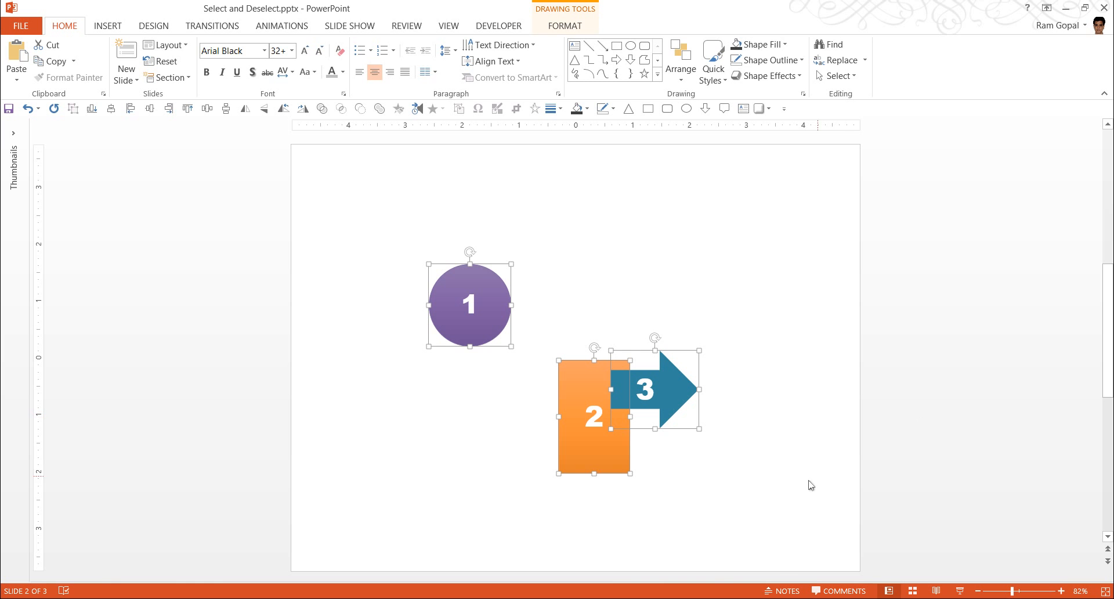
Click empty slide space to release the circle, rectangle and arrow
left_click(601, 270)
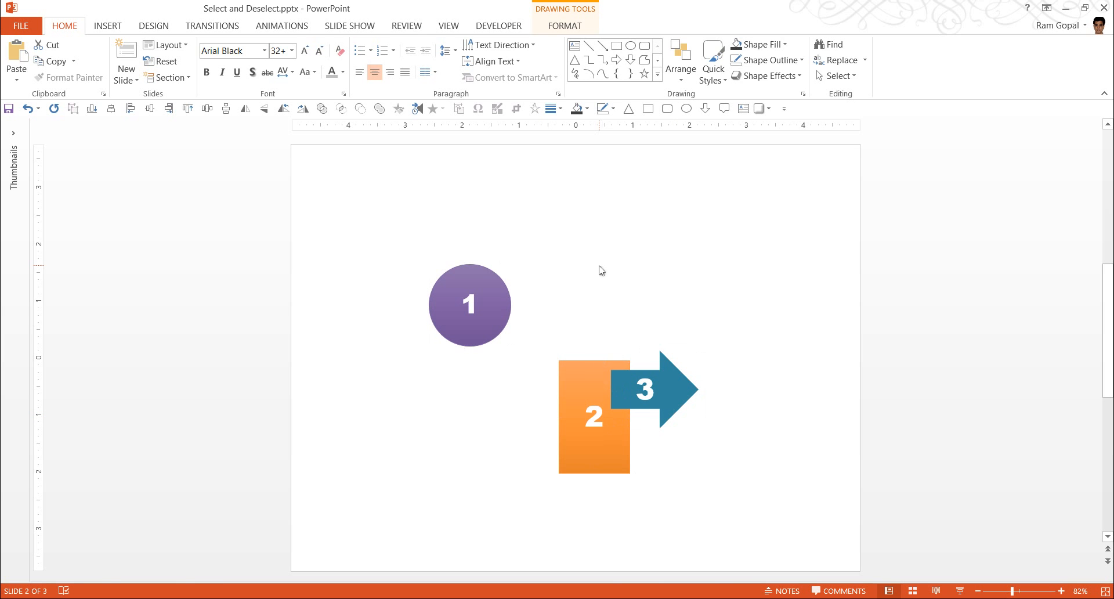
Click on slide 2, leaving circle, rectangle and arrow all deselected
left_click(792, 495)
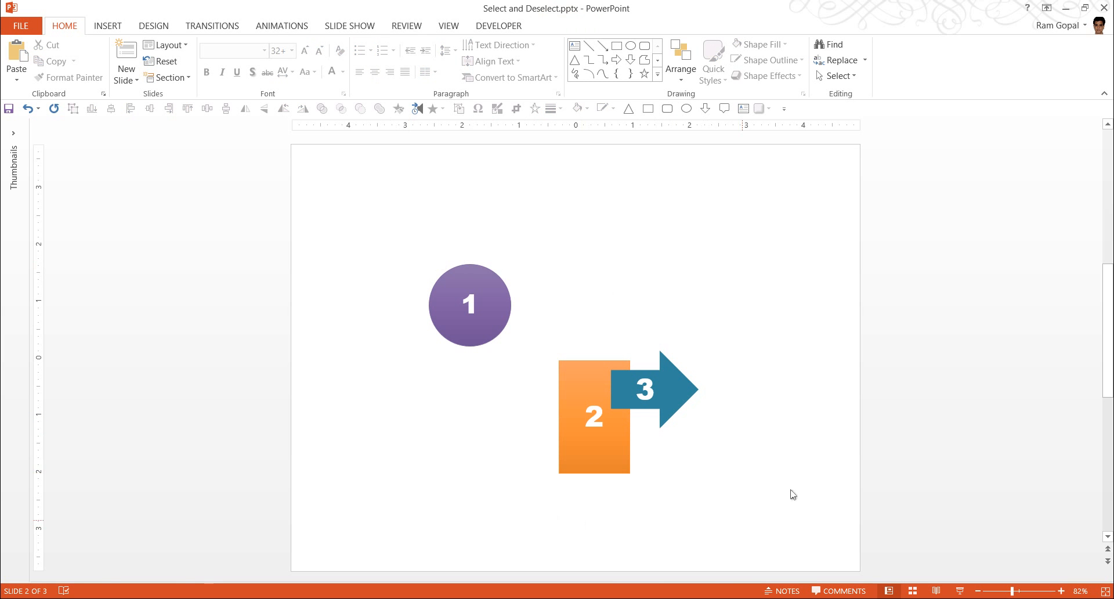
mouse_move(804, 460)
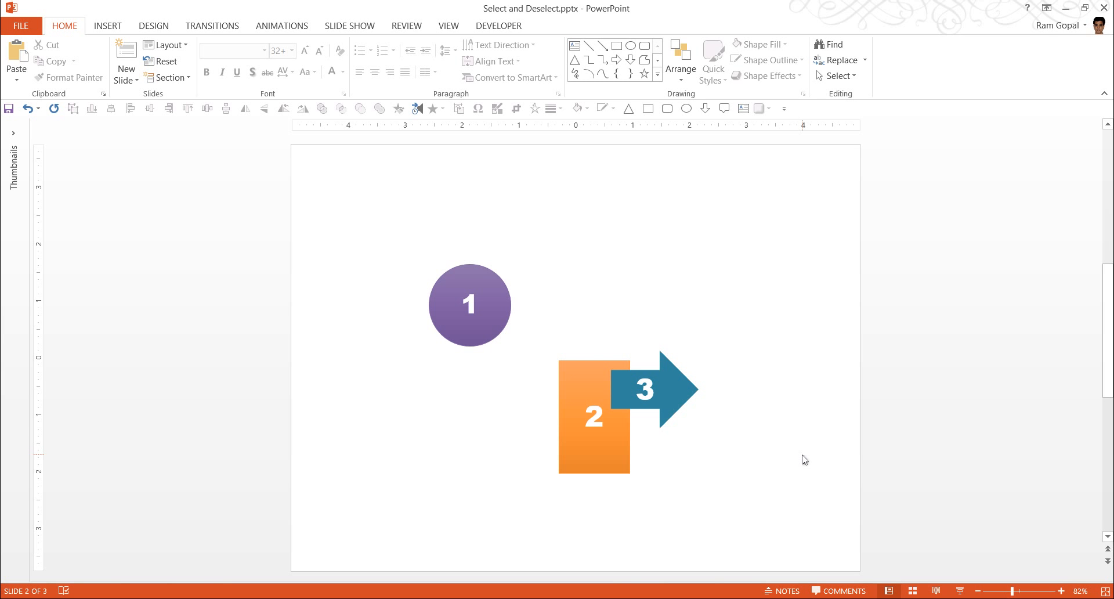
mouse_move(681, 537)
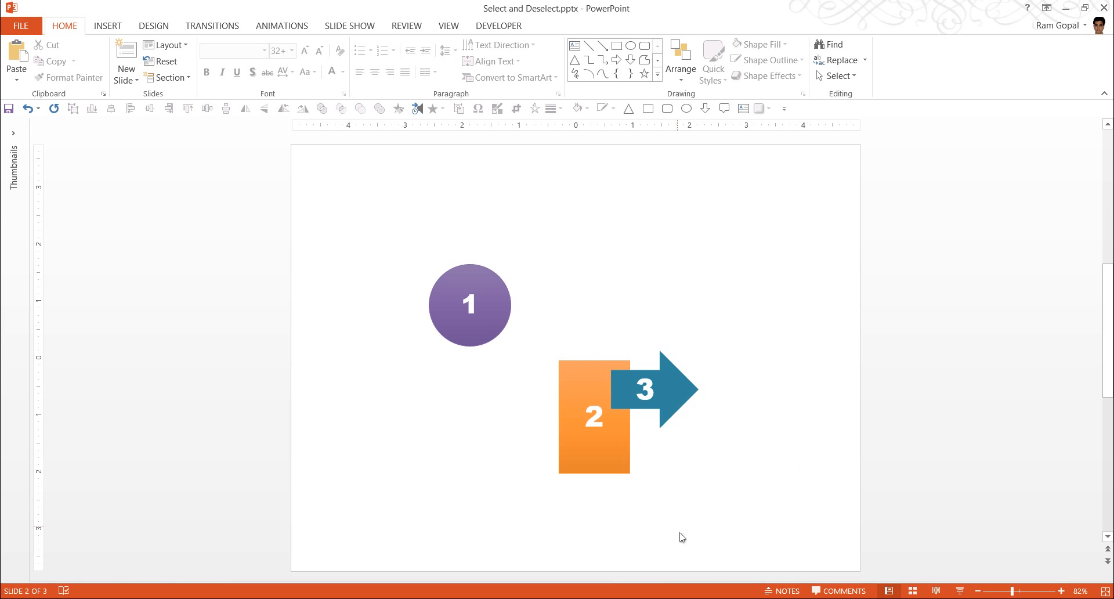
mouse_move(719, 526)
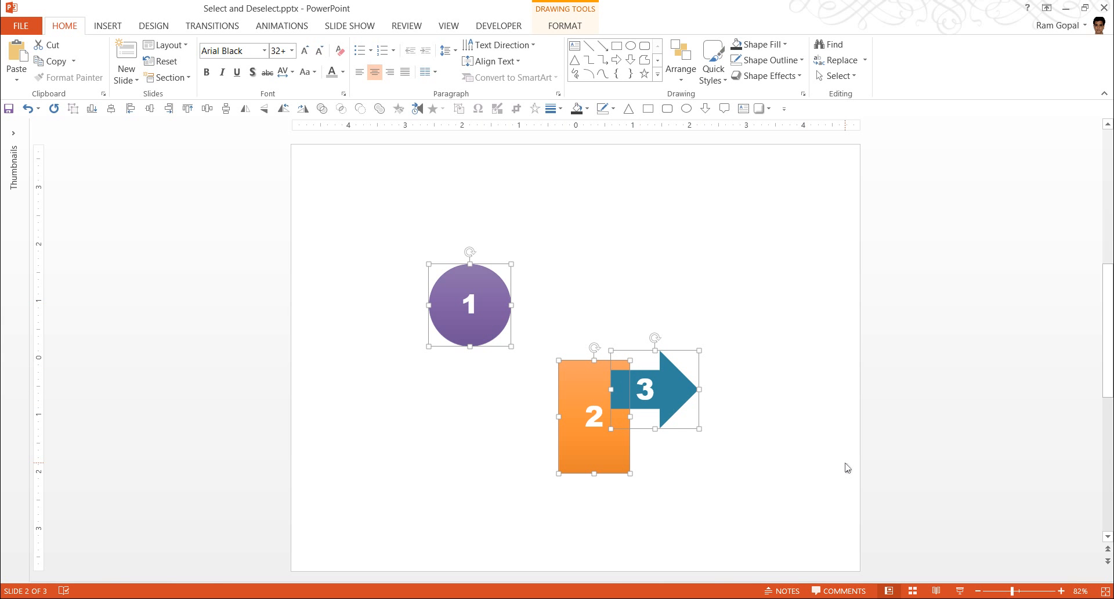
mouse_move(677, 376)
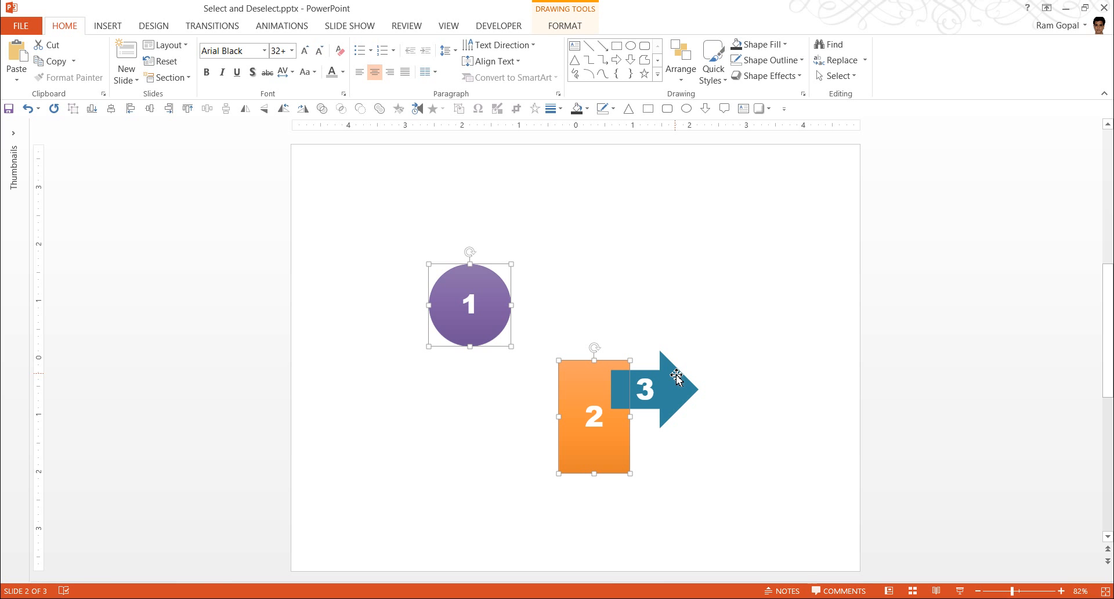
mouse_move(657, 426)
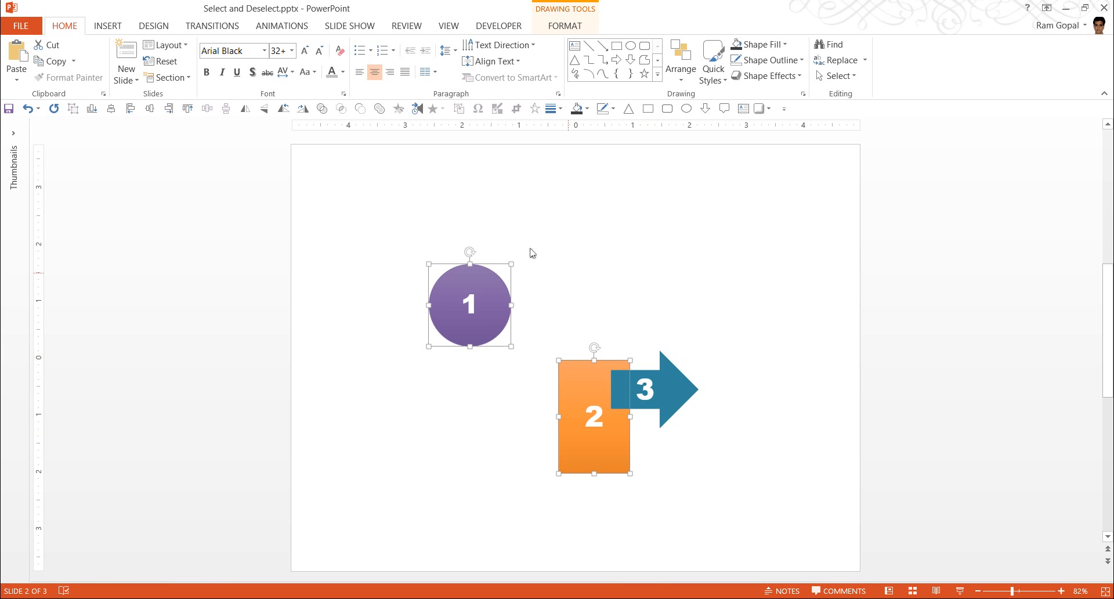
mouse_move(639, 512)
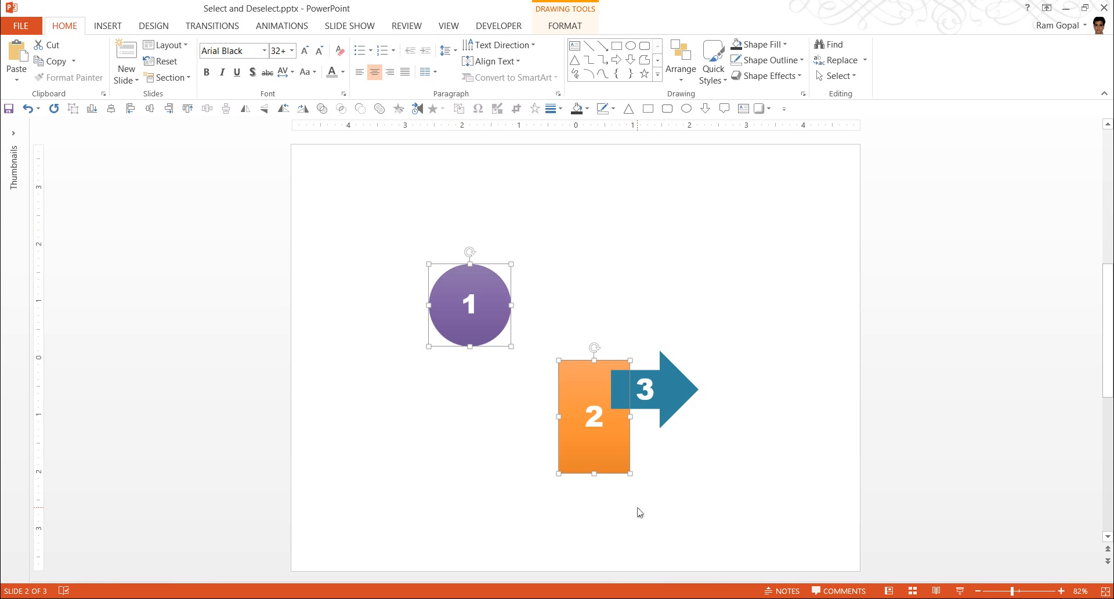
mouse_move(752, 375)
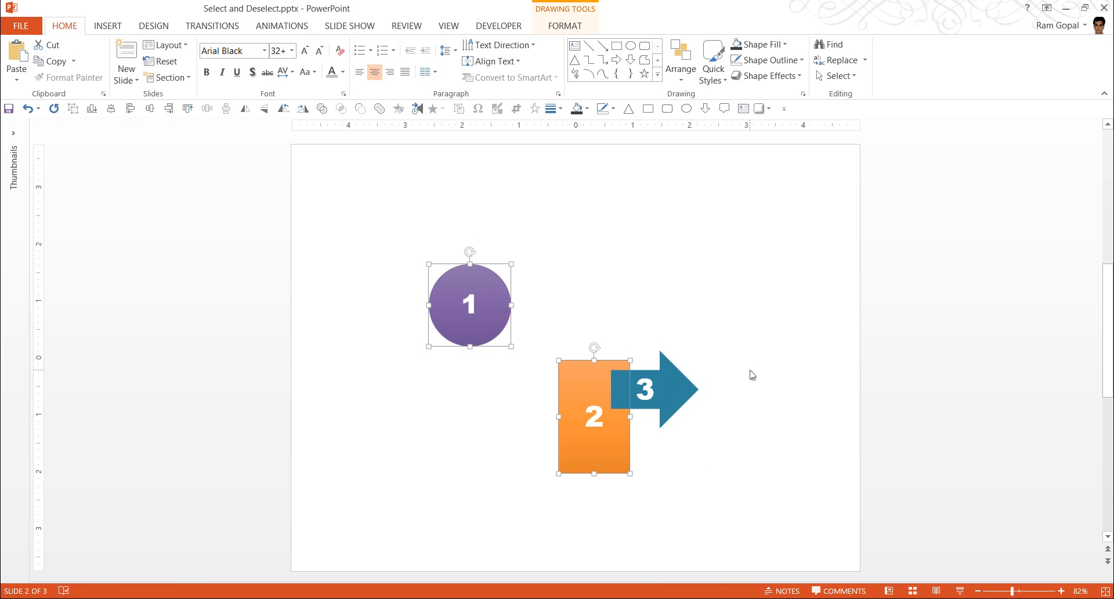
mouse_move(534, 432)
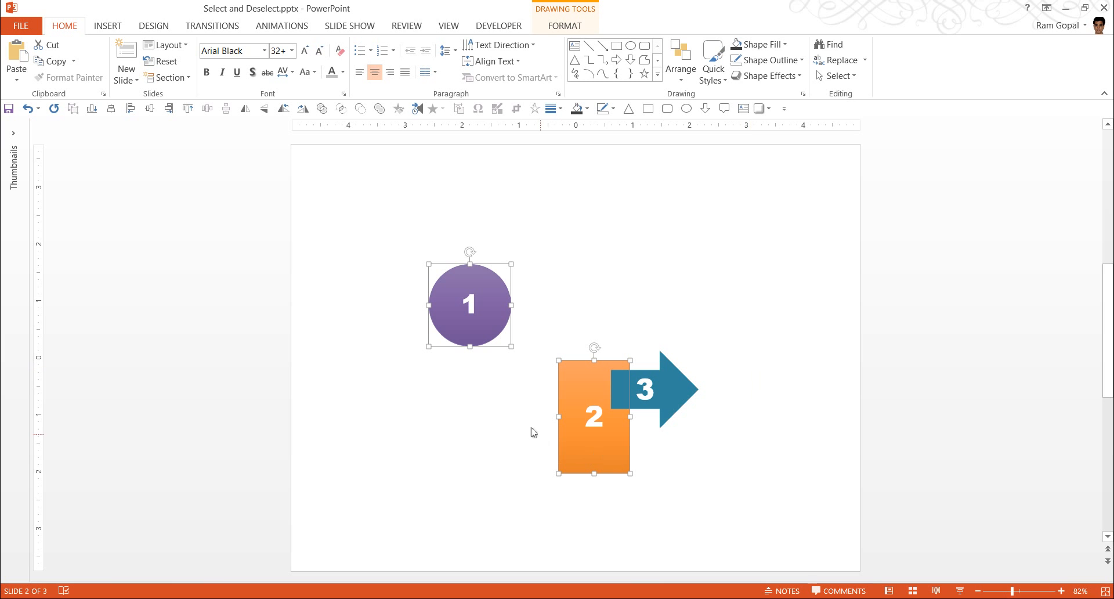
mouse_move(547, 509)
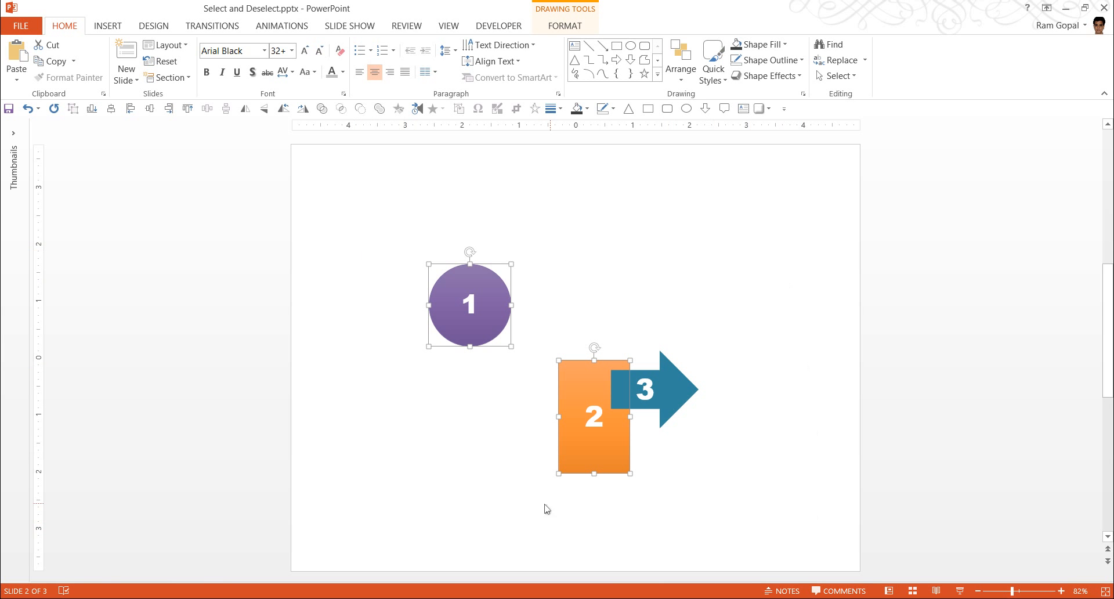
mouse_move(438, 520)
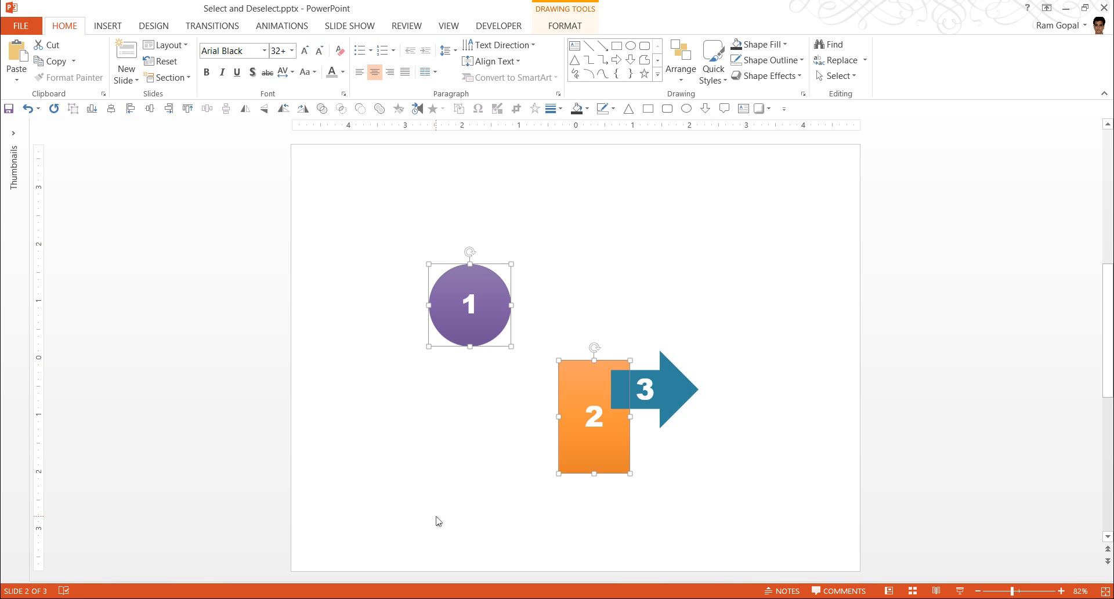